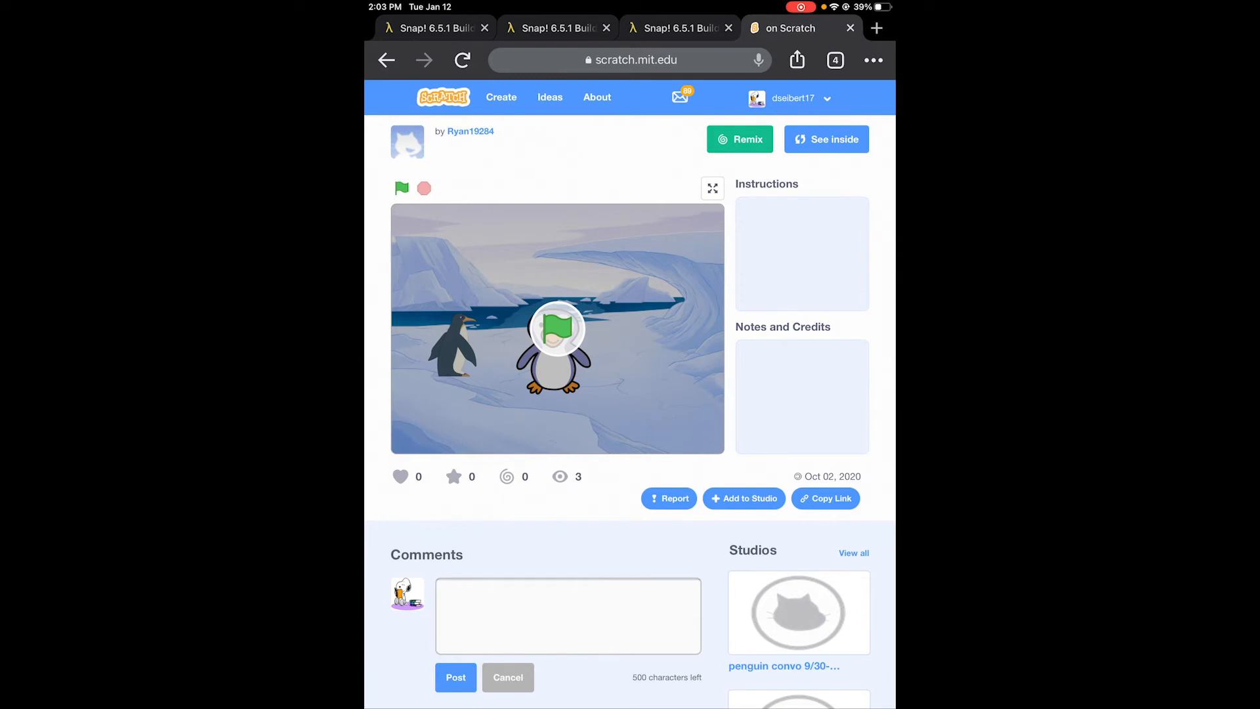
Run the penguin joke project, stop it, view its code via See inside, then leave Scratch
click(401, 188)
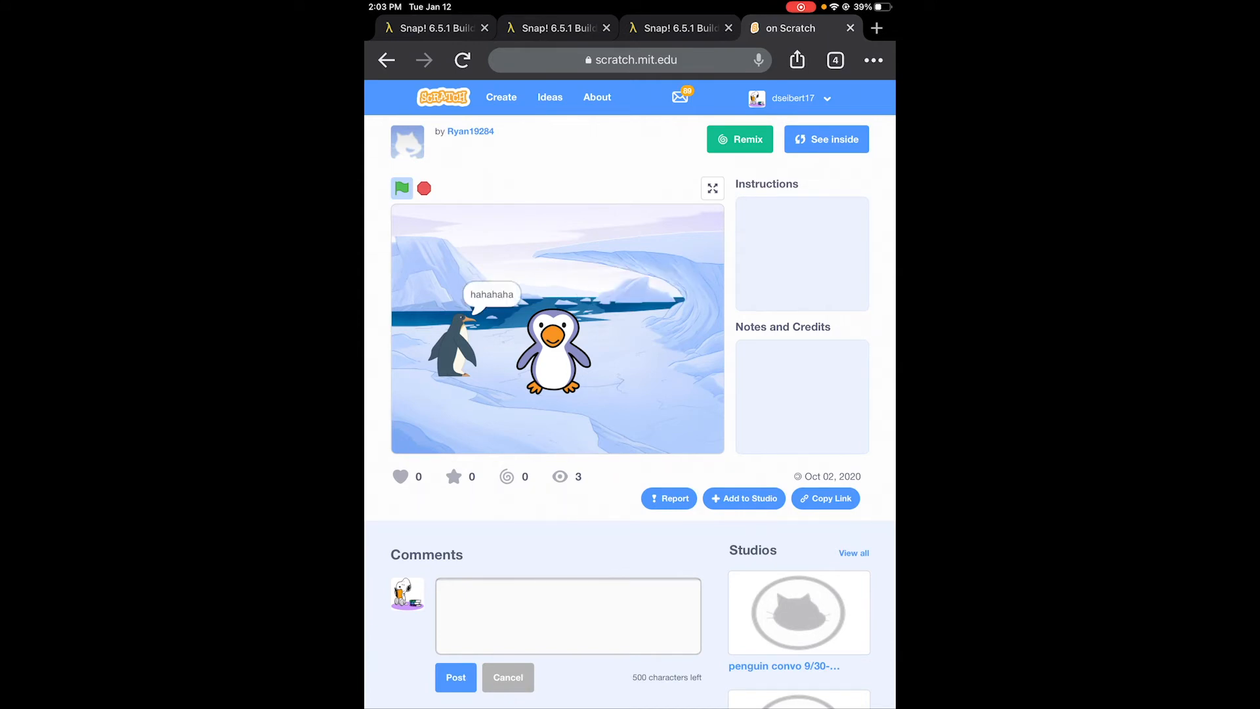
click(424, 189)
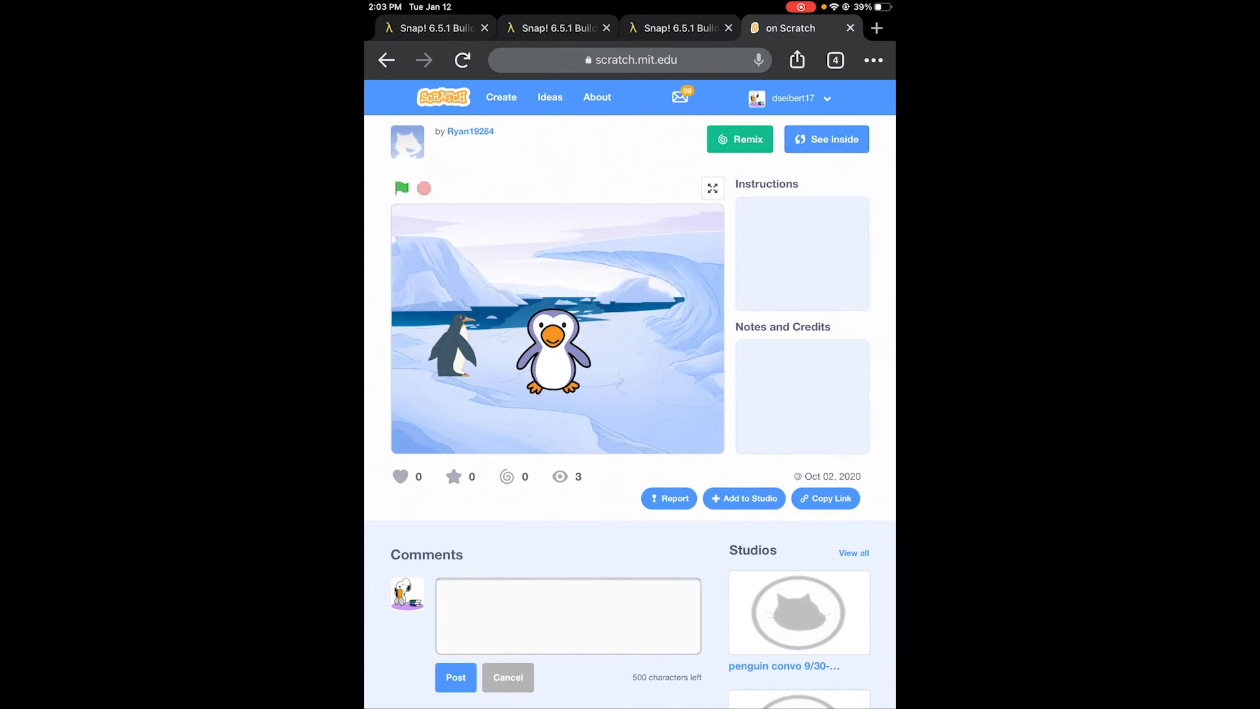
click(826, 138)
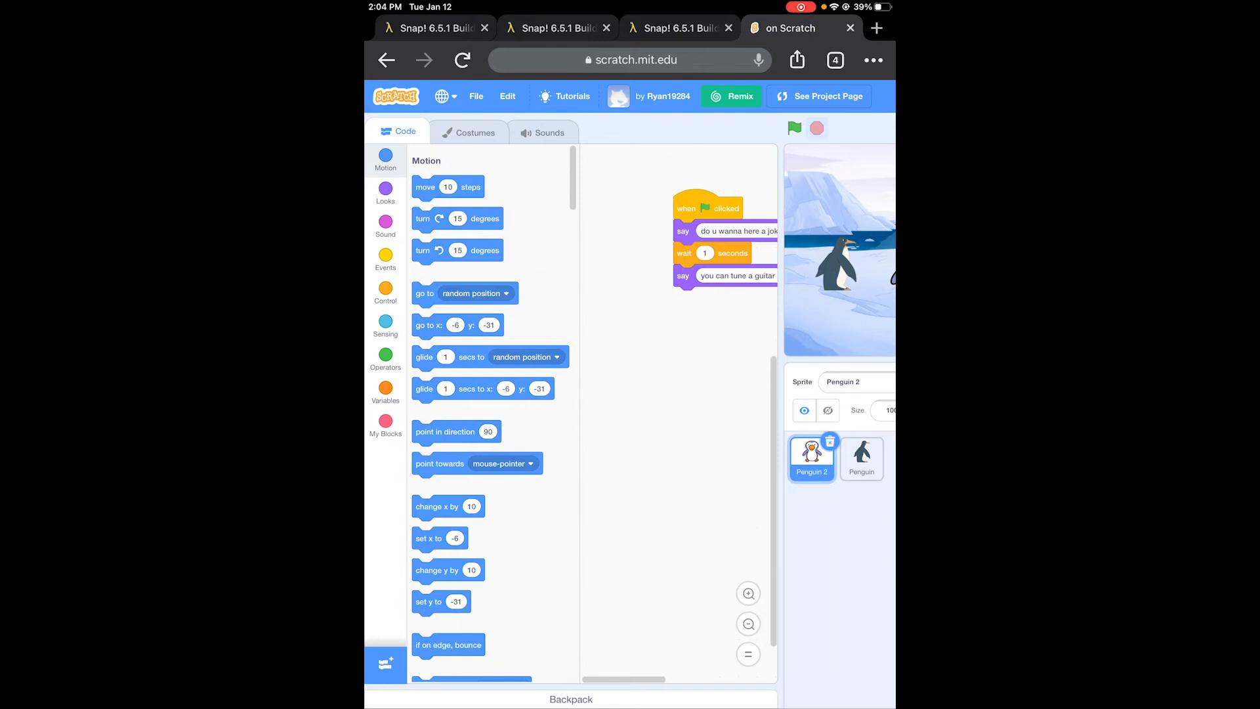
click(790, 28)
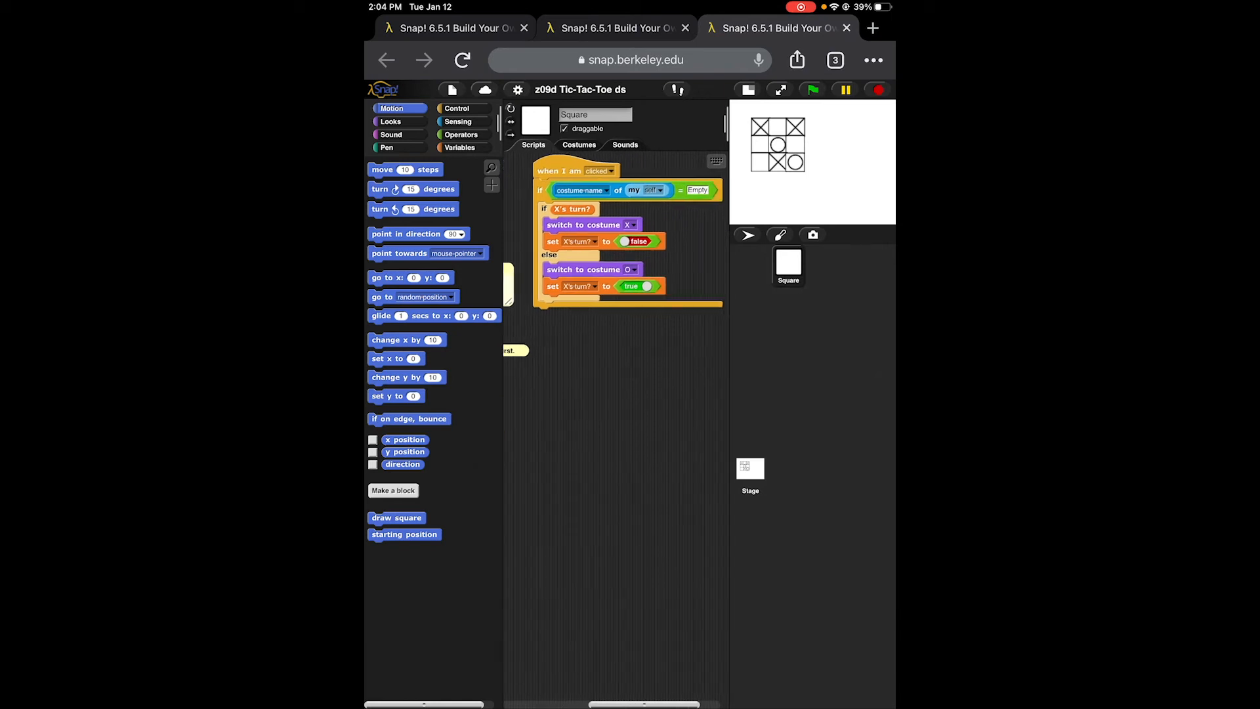
Switch from the Tic-Tac-Toe project to the Snap! pinwheel project with its pen-drawing script
click(616, 28)
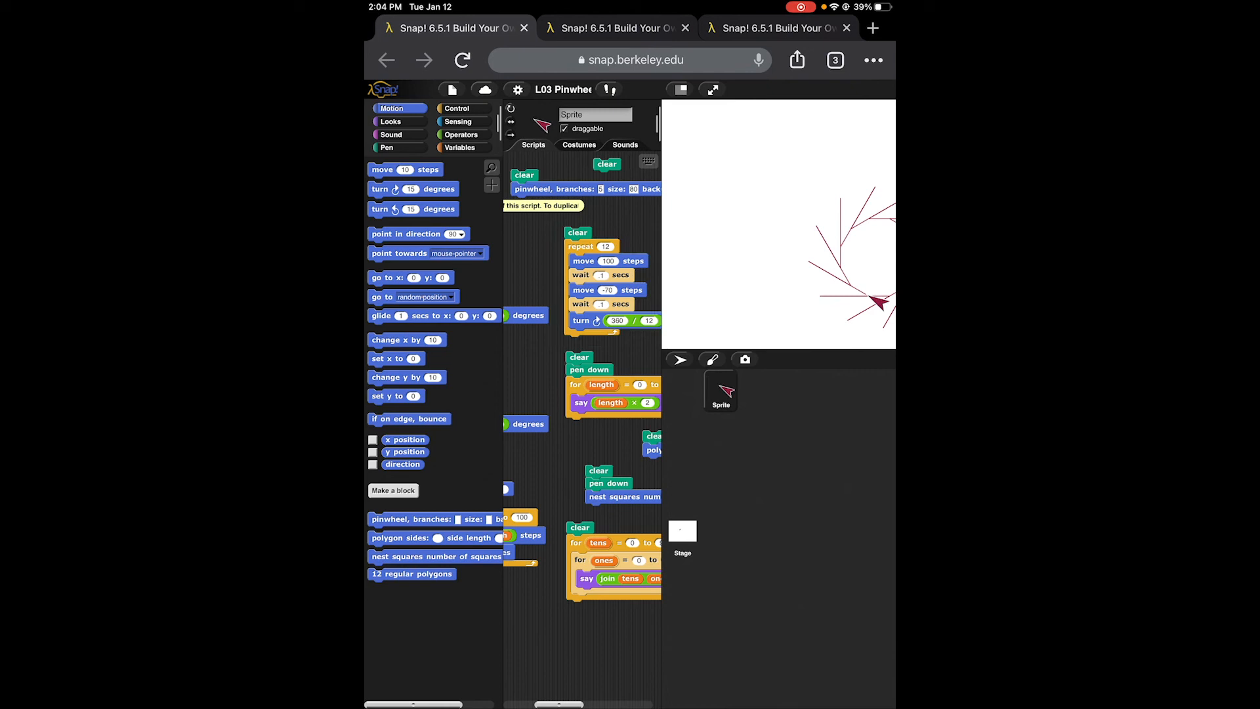
Show the course catalog's computer science descriptions and bring up the document's more-actions menu
key(home)
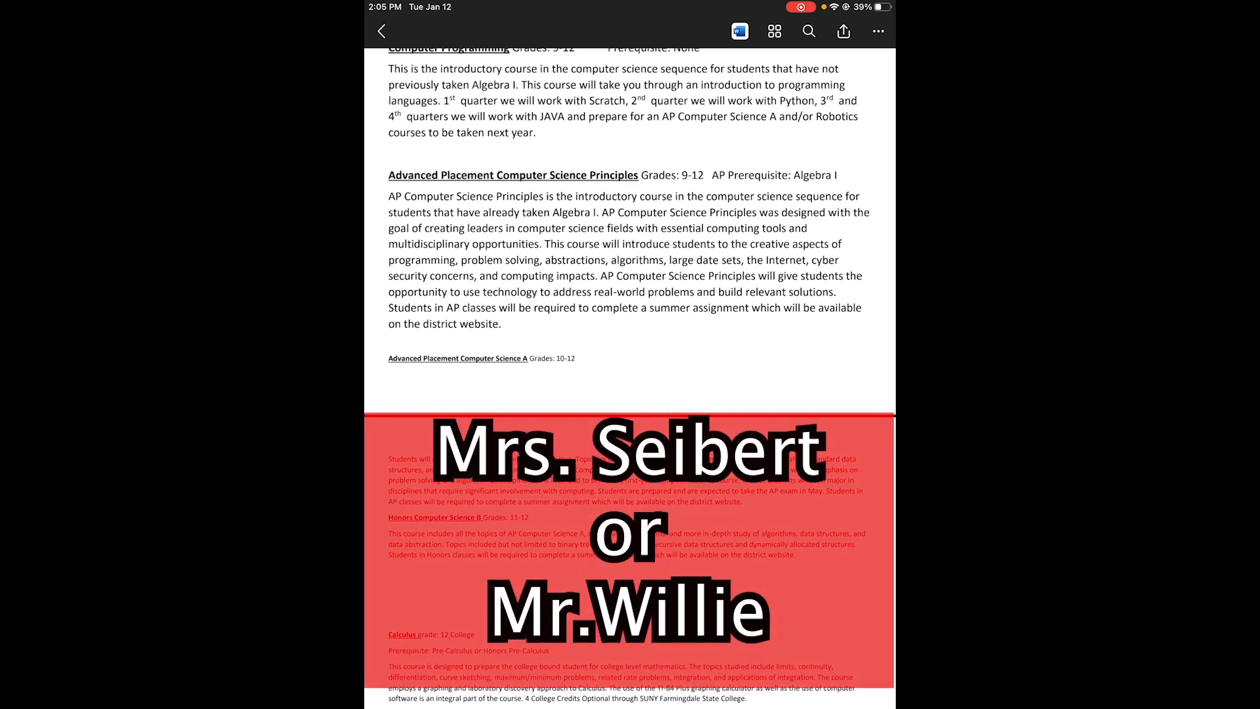
click(878, 31)
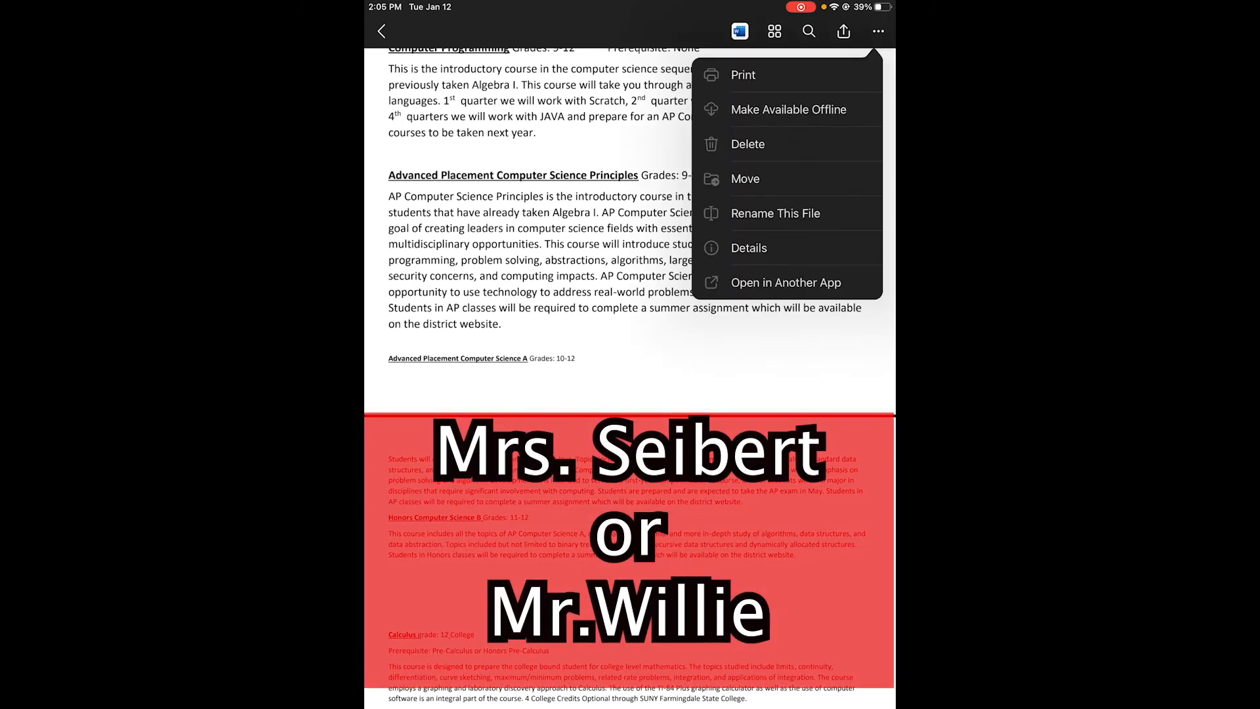